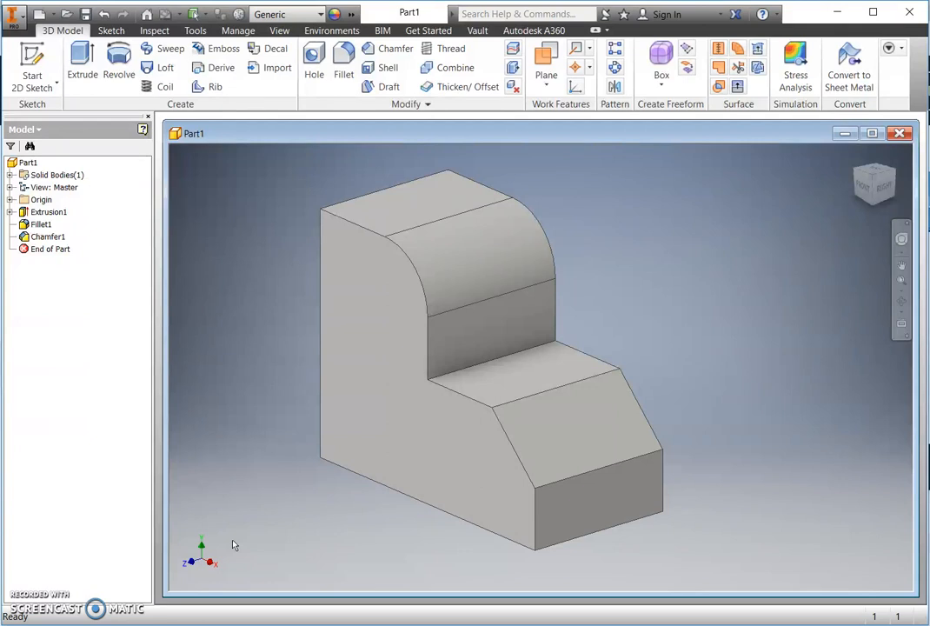
# Step: Open Part1's extrusion profile sketch for editing
pyautogui.click(48, 212)
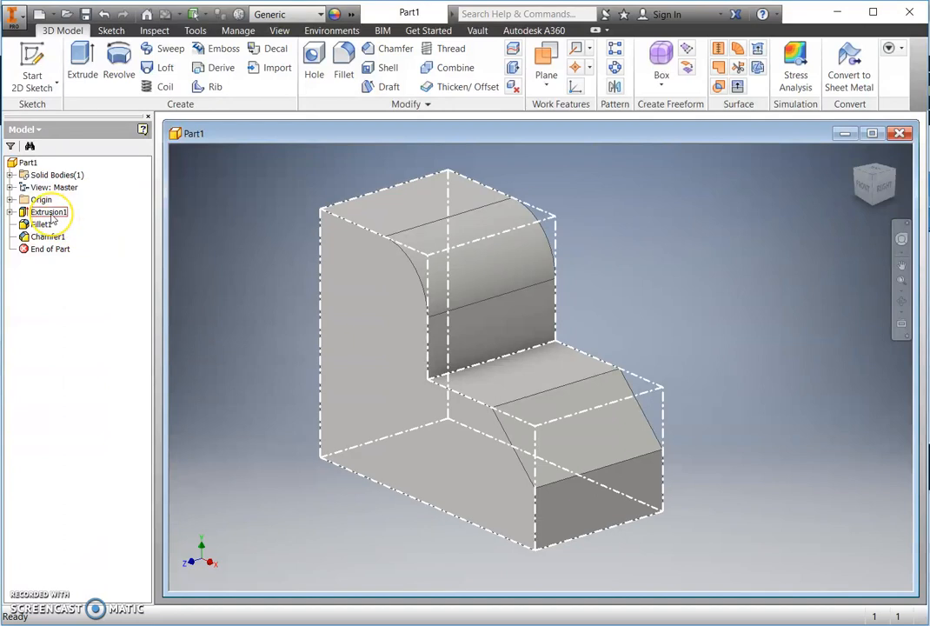
pyautogui.click(48, 211)
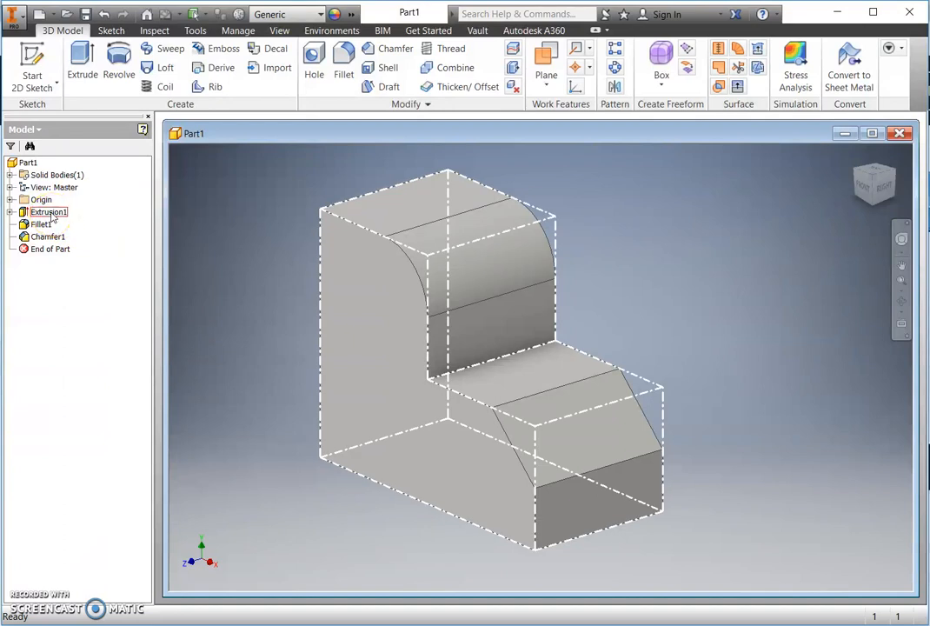
pyautogui.rightClick(47, 211)
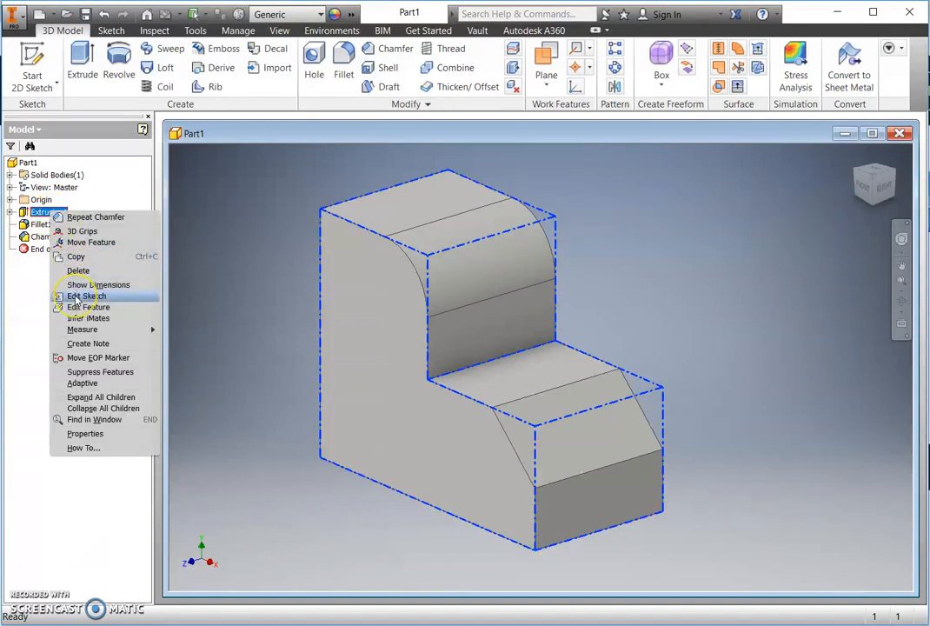
pyautogui.click(85, 296)
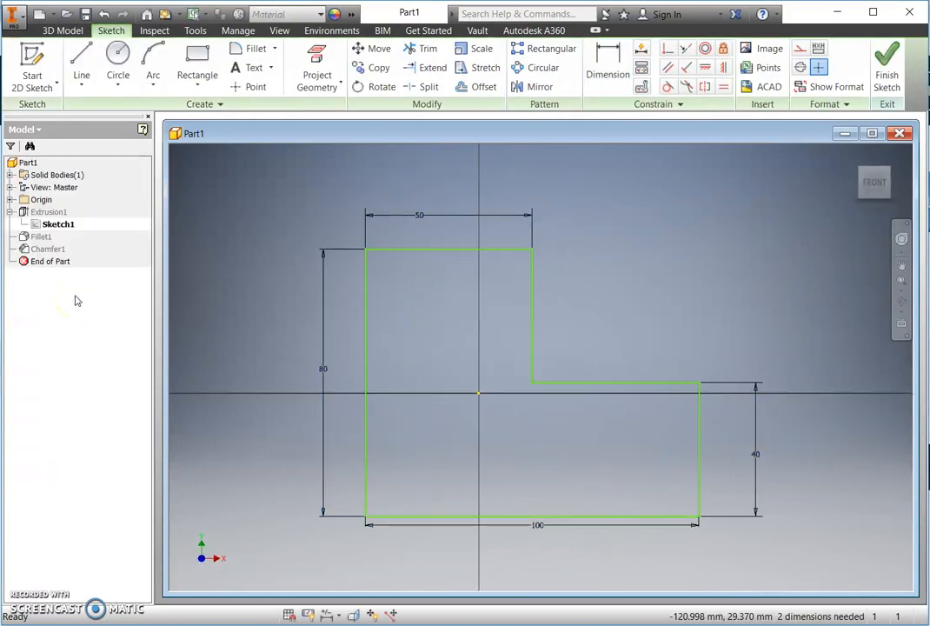
pyautogui.moveTo(293, 300)
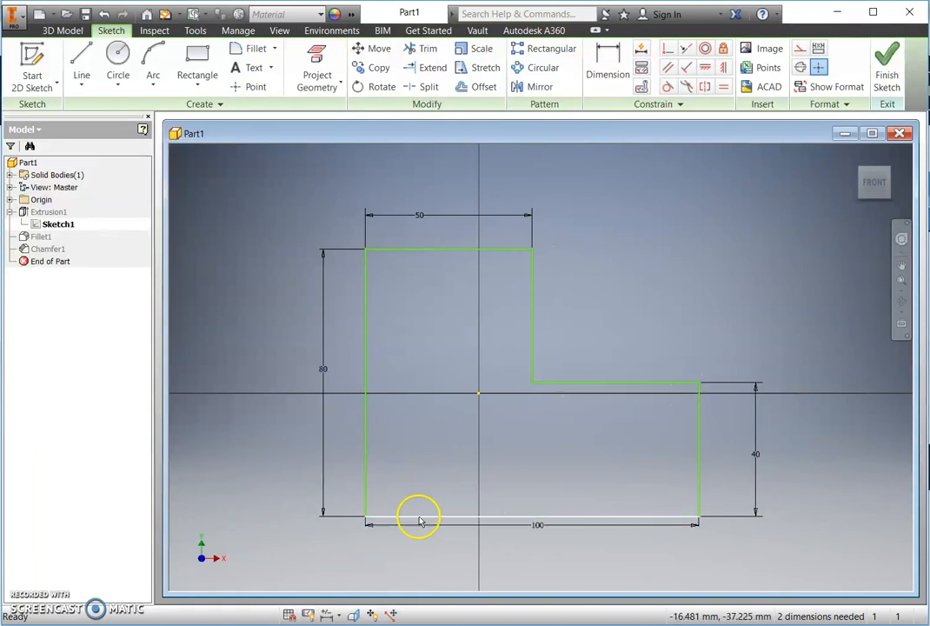
# Step: Select the 100 mm bottom line, return to the solid and select the fillet feature
pyautogui.click(886, 65)
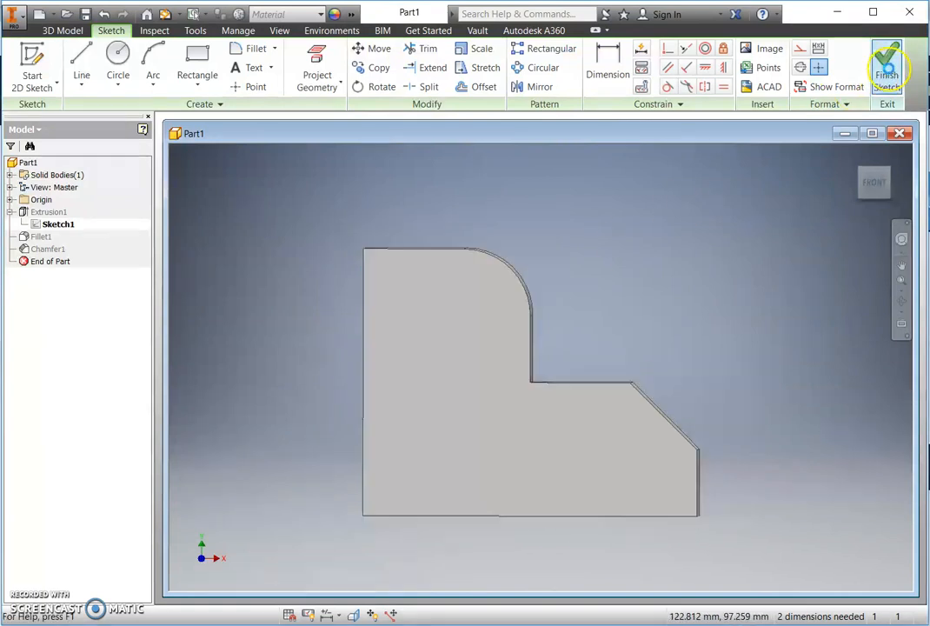
pyautogui.click(886, 65)
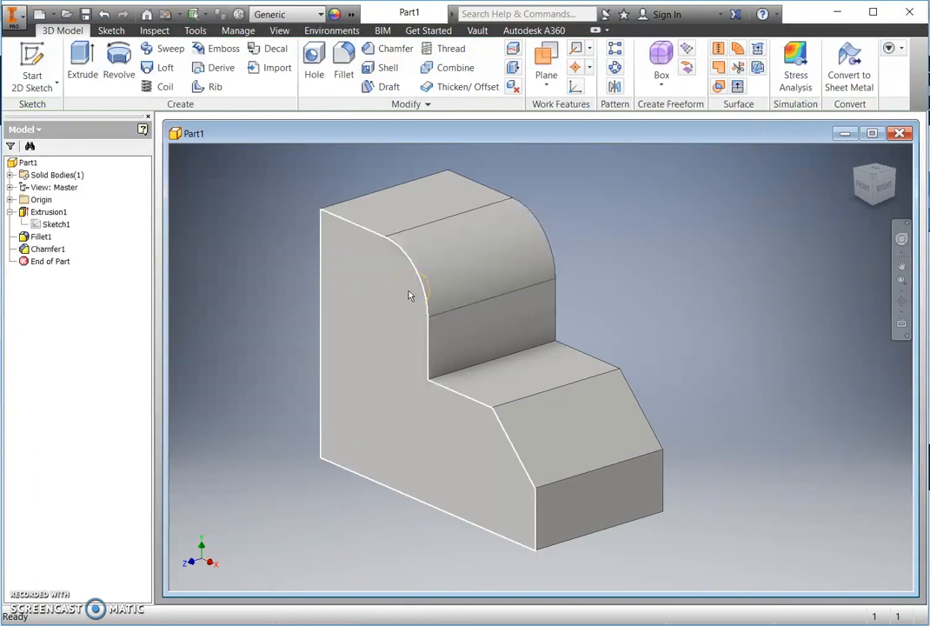
pyautogui.click(42, 237)
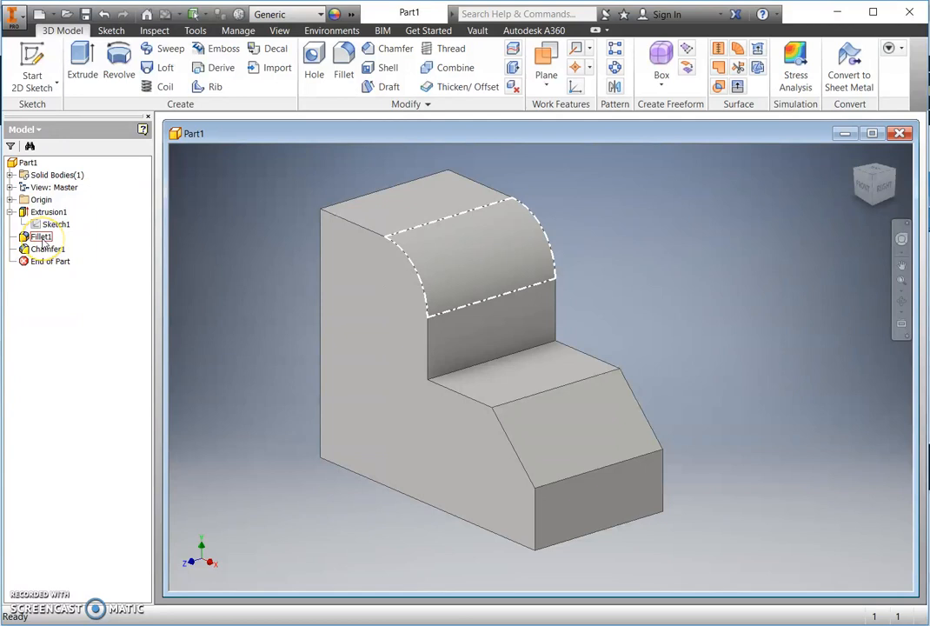
pyautogui.click(47, 249)
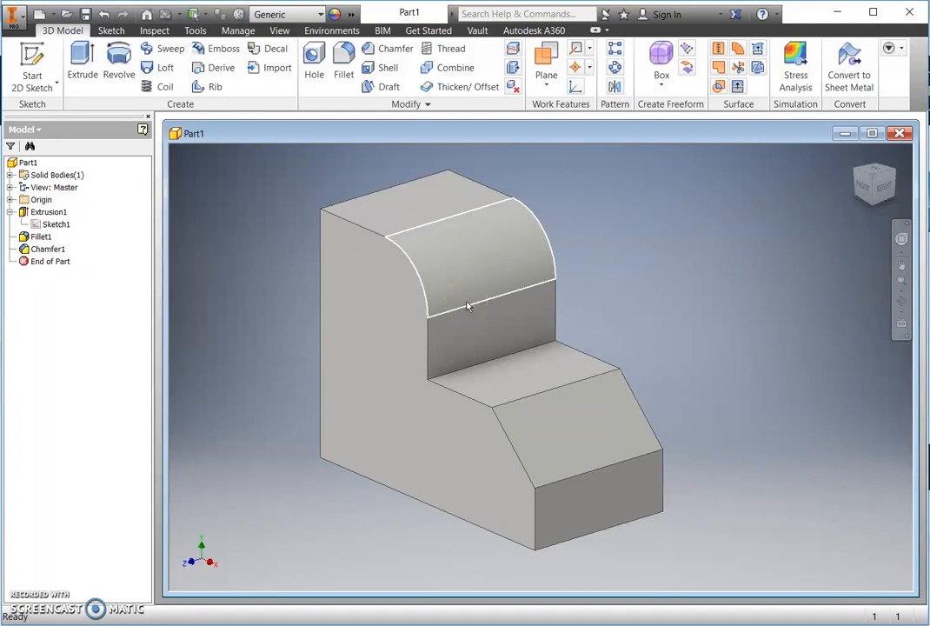
pyautogui.click(470, 304)
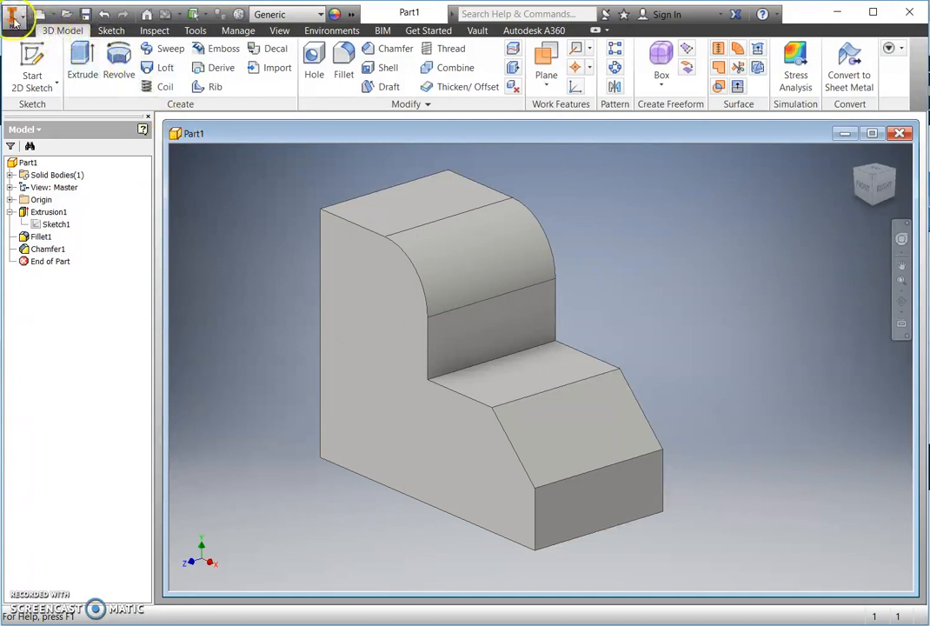
# Step: Create a new part from the Metric Standard (mm).ipt template
pyautogui.click(16, 15)
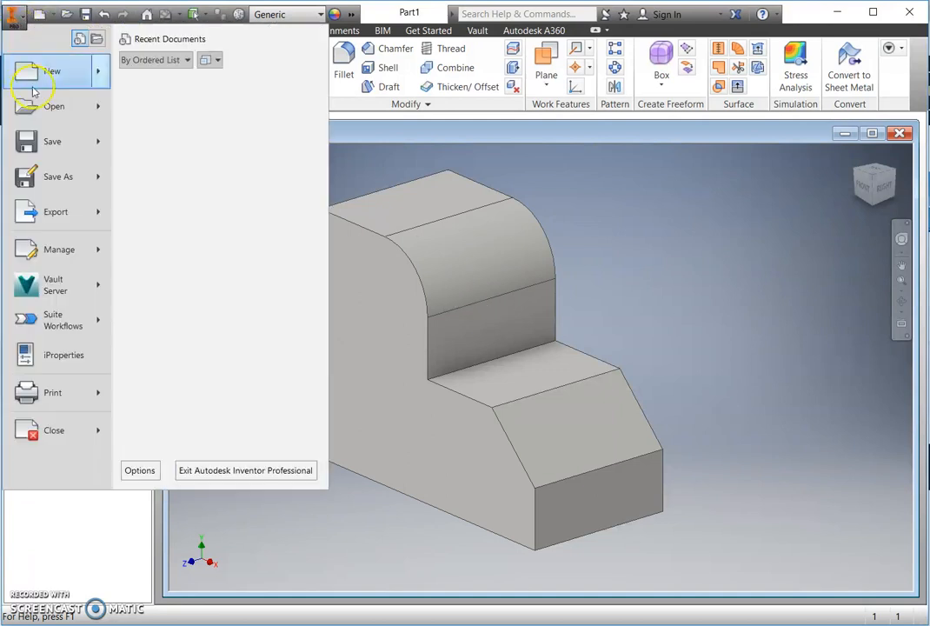
pyautogui.click(52, 71)
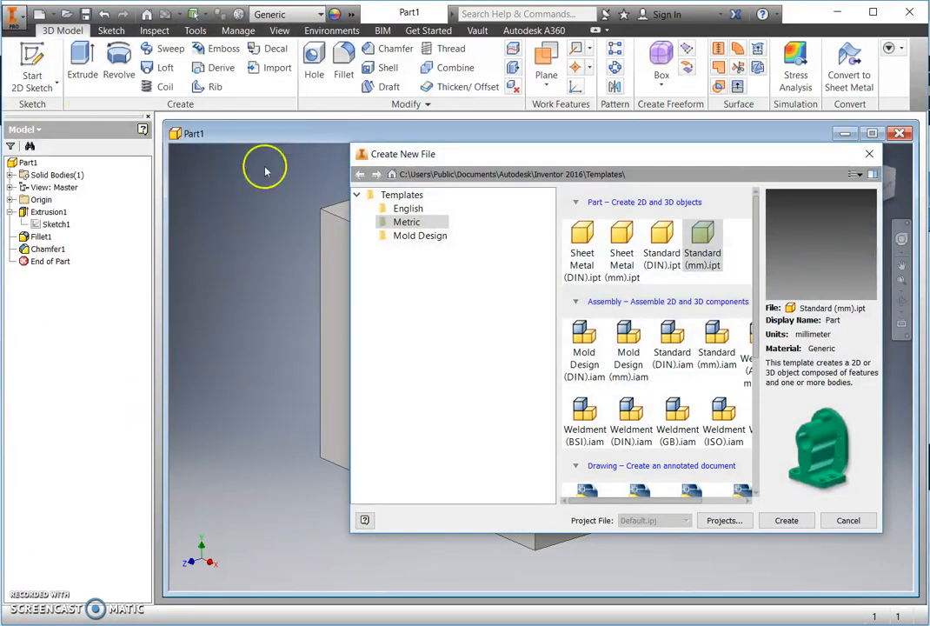
pyautogui.click(406, 222)
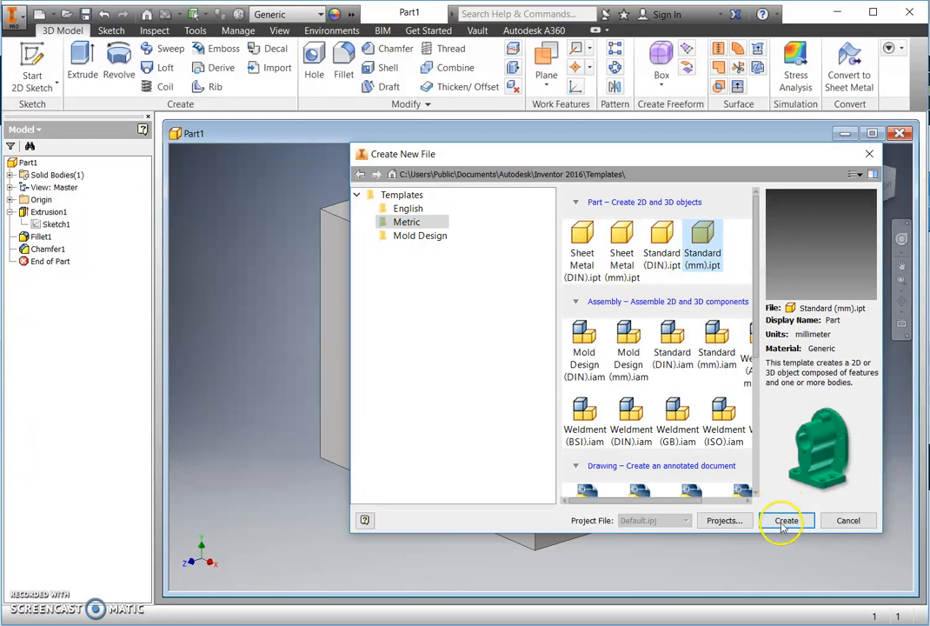
pyautogui.click(785, 520)
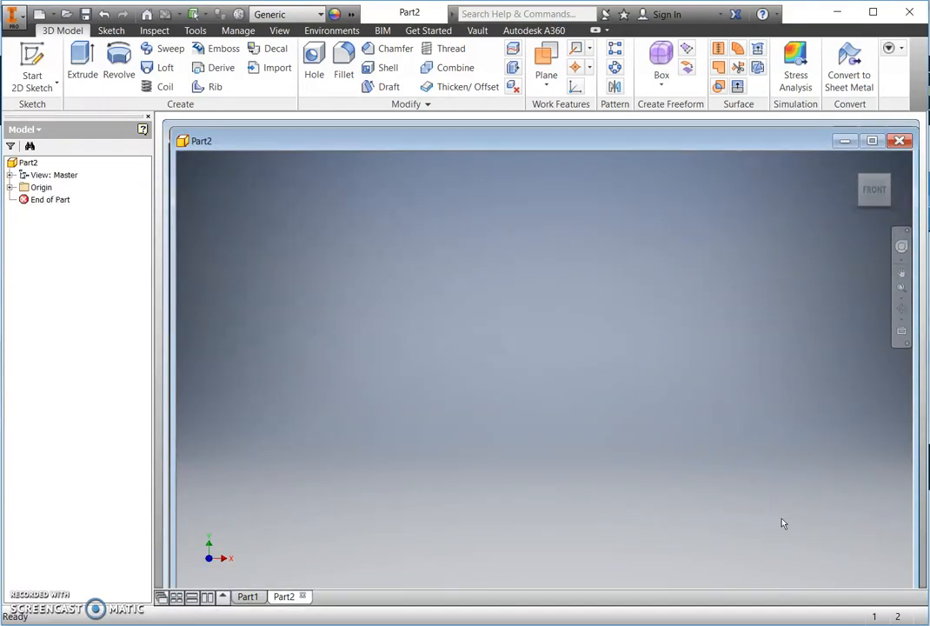
pyautogui.moveTo(32, 61)
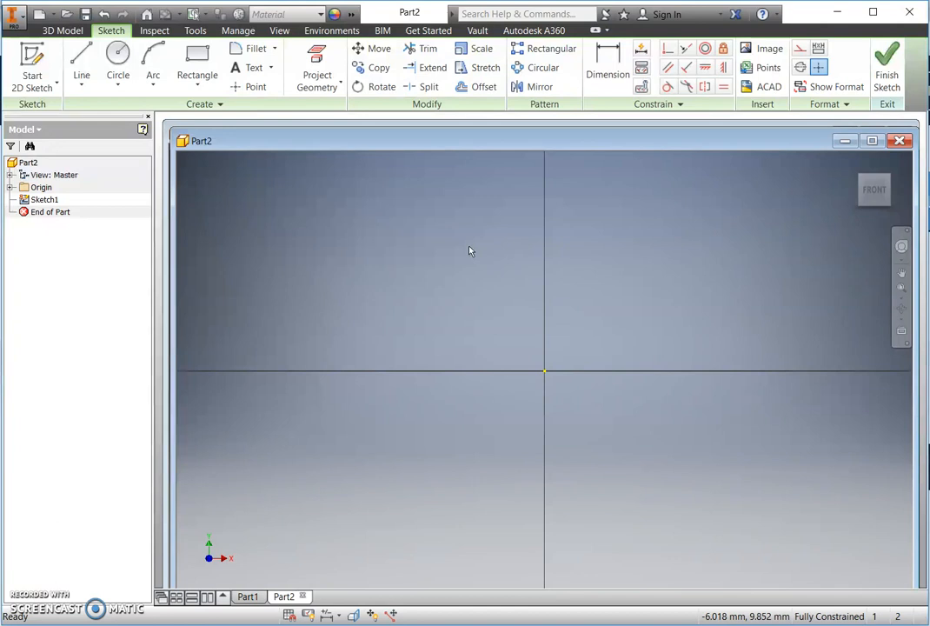
# Step: Draw the L-shaped profile's top and left edges with the Line tool
pyautogui.click(80, 61)
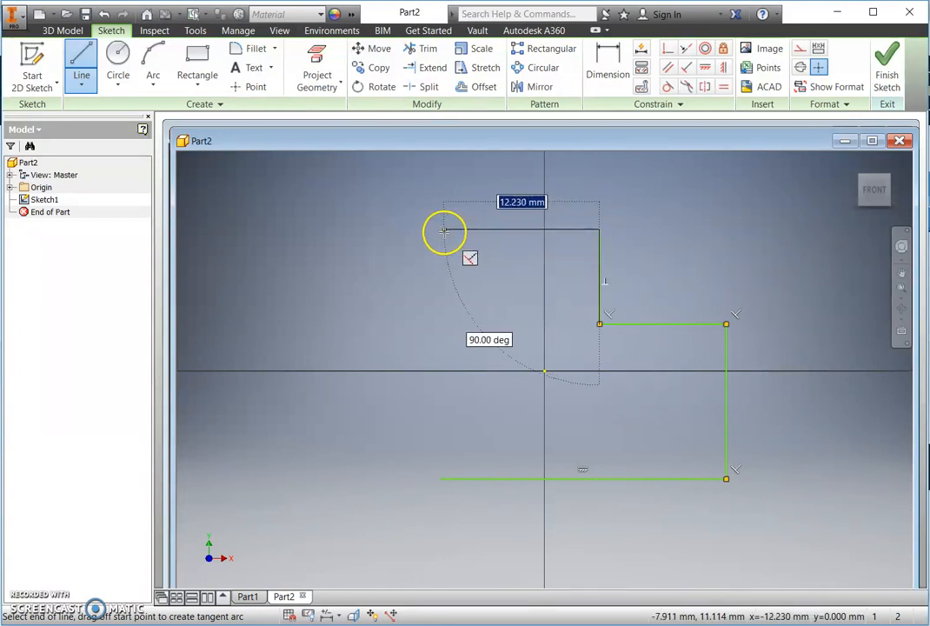
pyautogui.moveTo(443, 230); pyautogui.dragTo(426, 430)
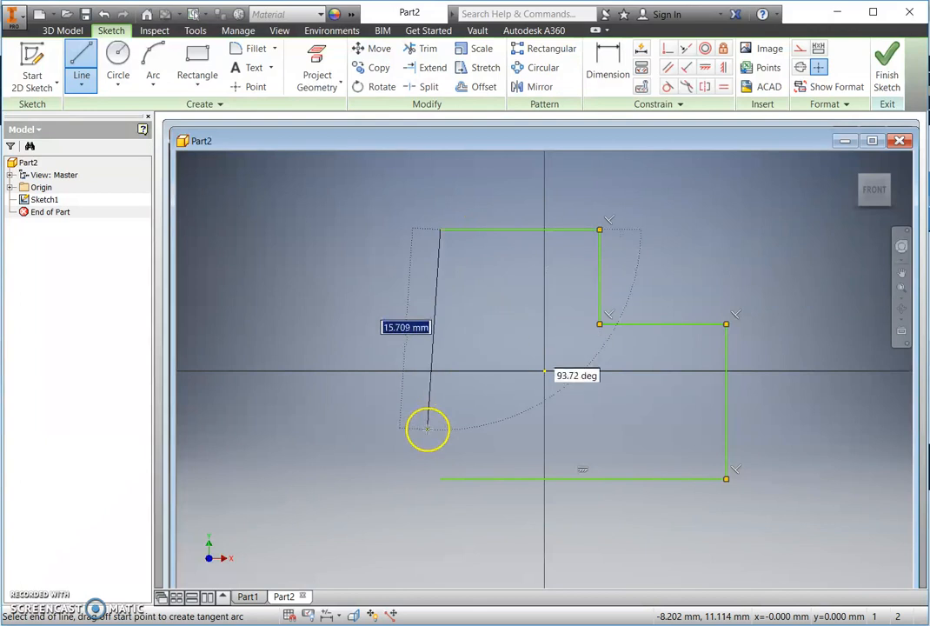
pyautogui.moveTo(426, 431); pyautogui.dragTo(434, 478)
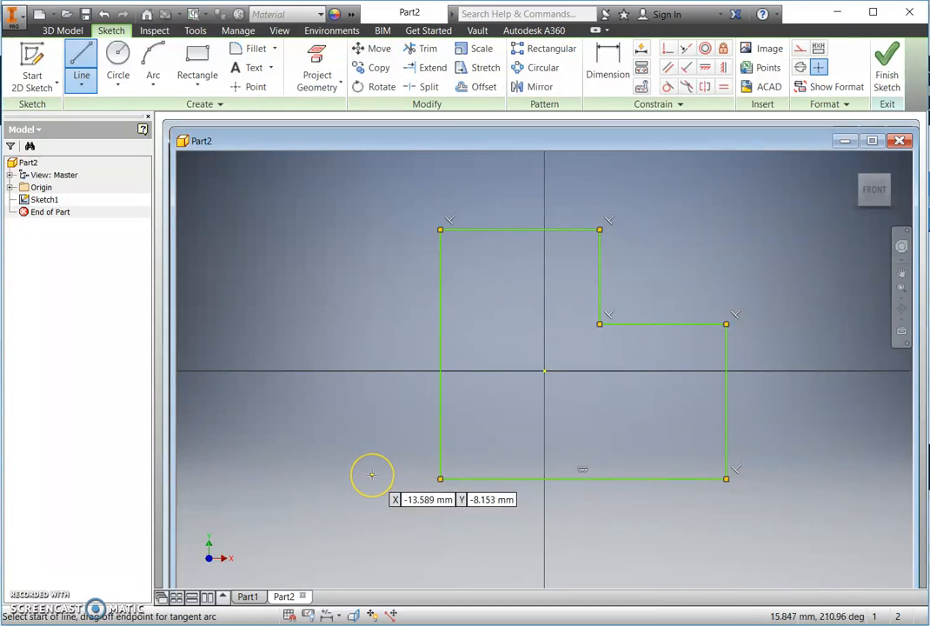
pyautogui.moveTo(456, 113)
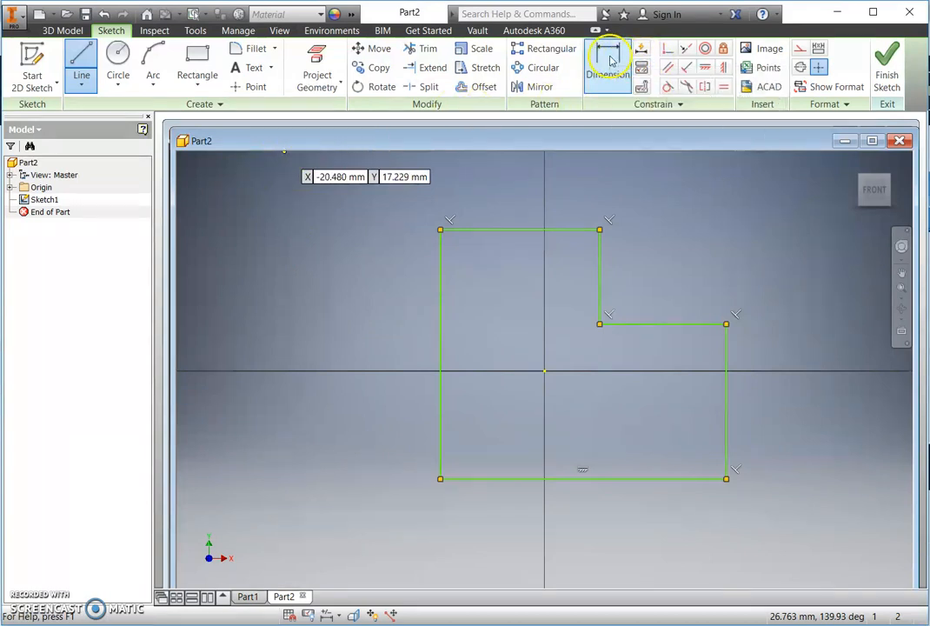
# Step: Dimension the L-profile's bottom and top lines as part of the 100, 80, 40 and 50 mm dimensioning
pyautogui.click(608, 67)
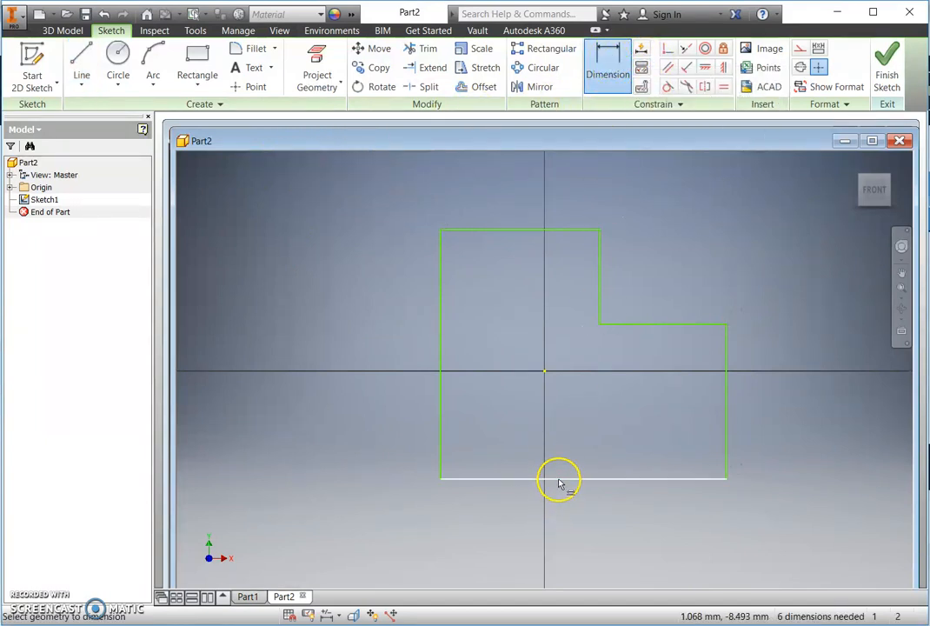
pyautogui.click(559, 477)
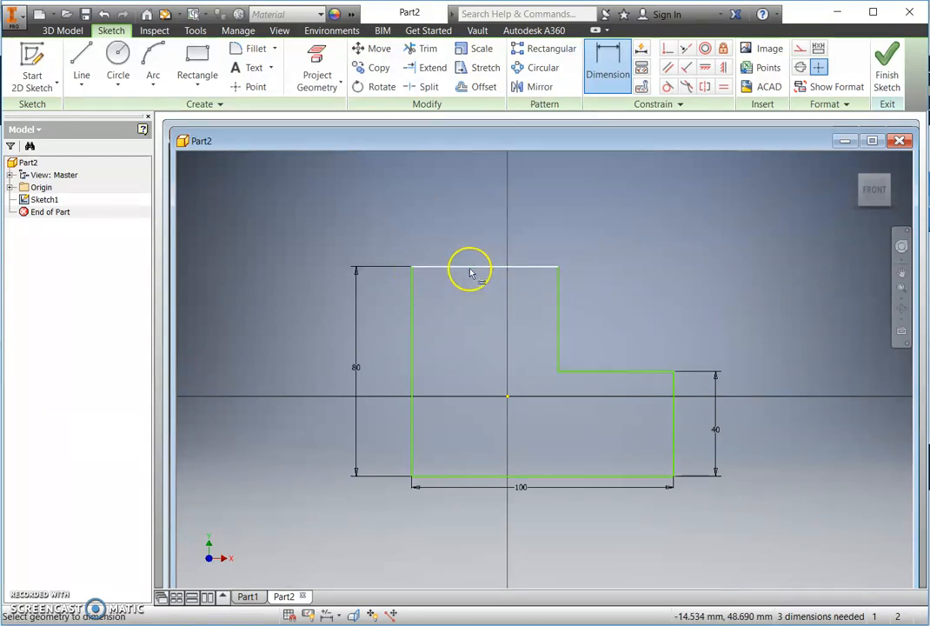
pyautogui.click(469, 269)
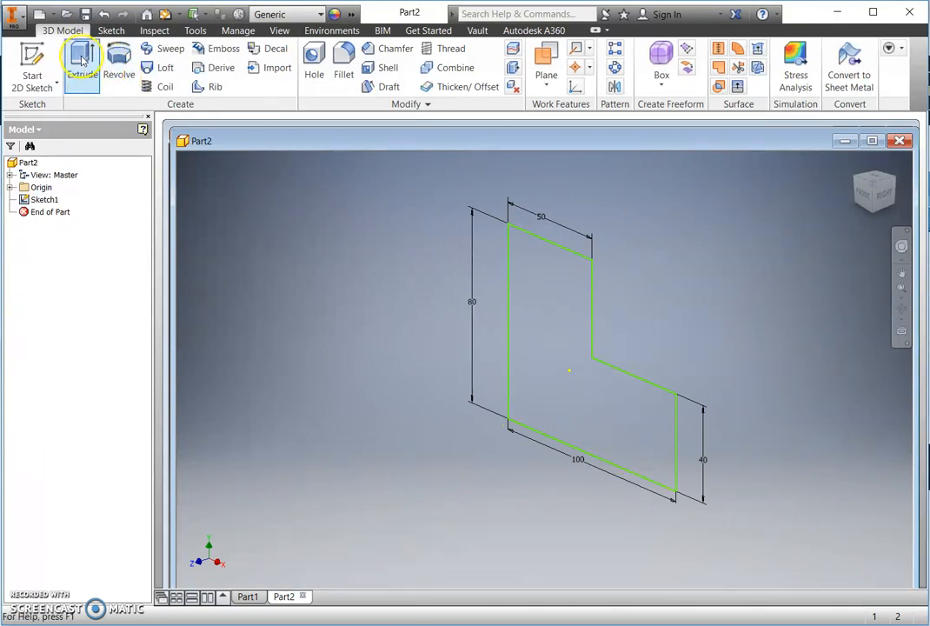
pyautogui.moveTo(82, 56)
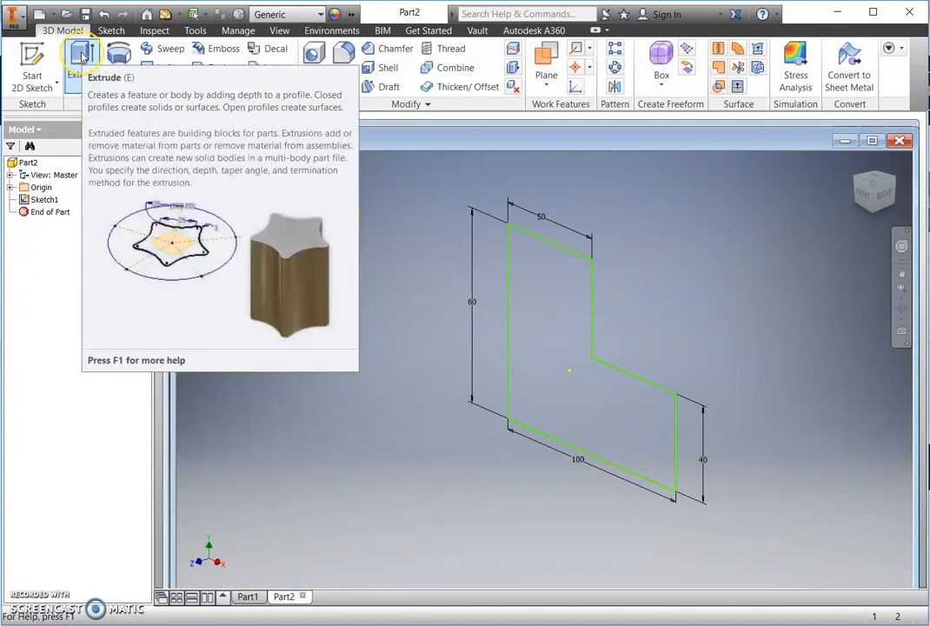
# Step: Extrude the L-shaped profile 50 mm into a solid block
pyautogui.click(82, 55)
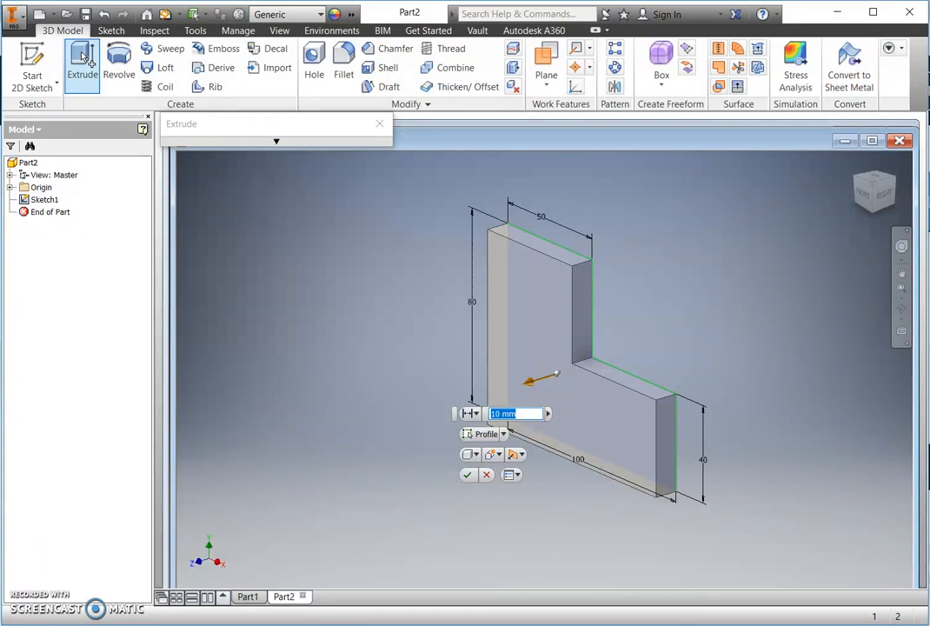
pyautogui.write('50')
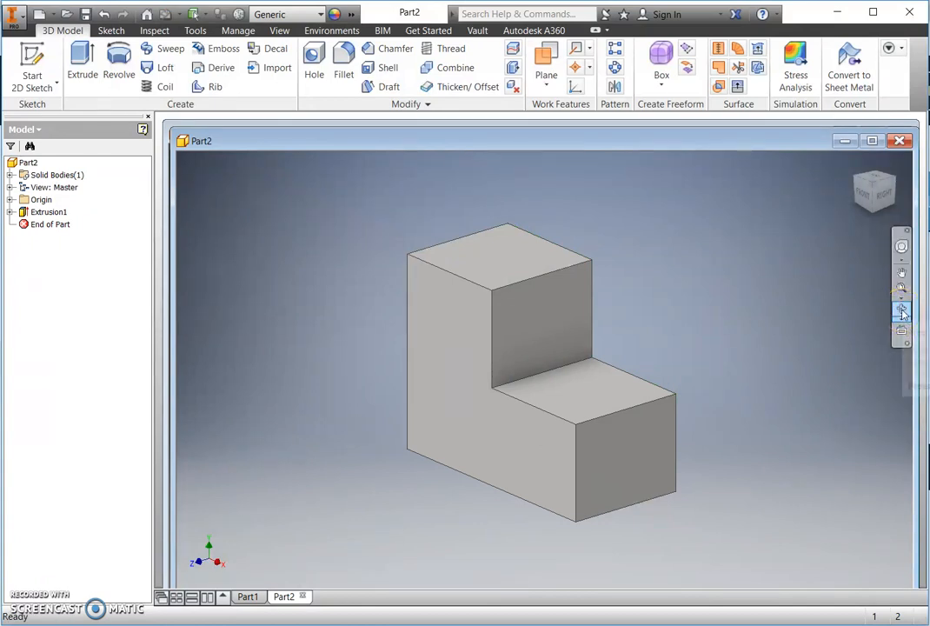
pyautogui.moveTo(902, 311)
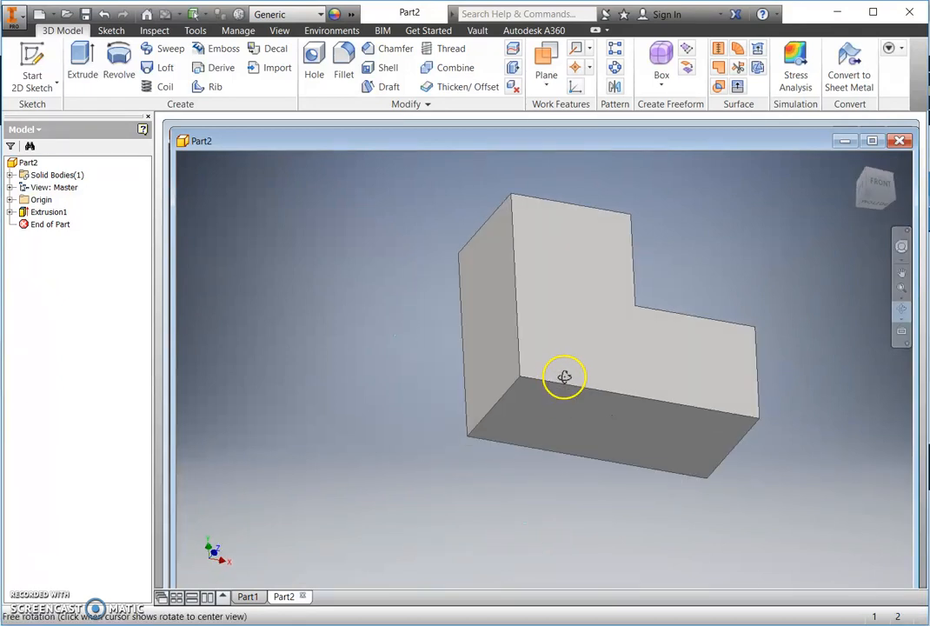
pyautogui.moveTo(564, 378); pyautogui.dragTo(373, 421)
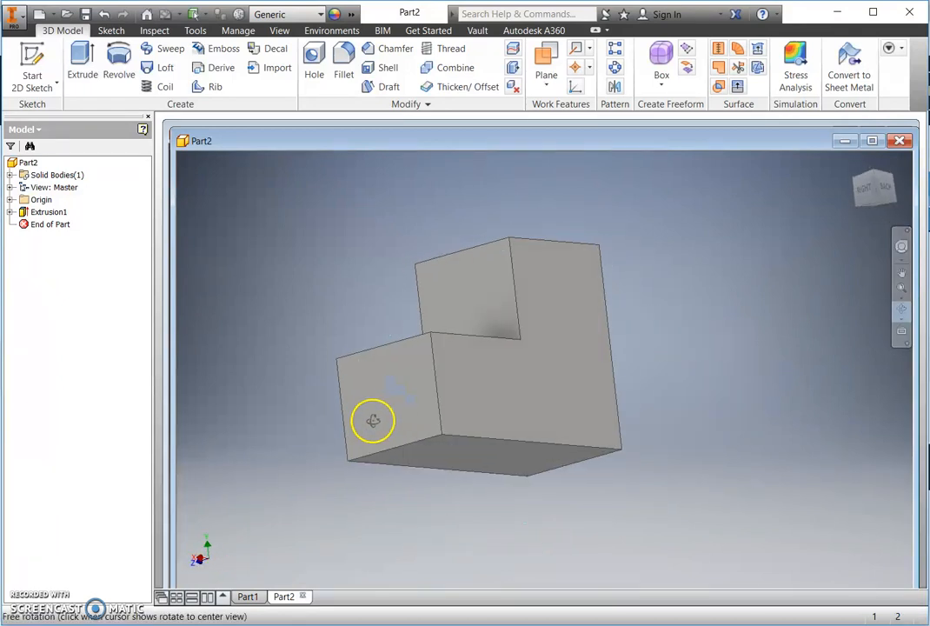
pyautogui.moveTo(373, 421); pyautogui.dragTo(489, 450)
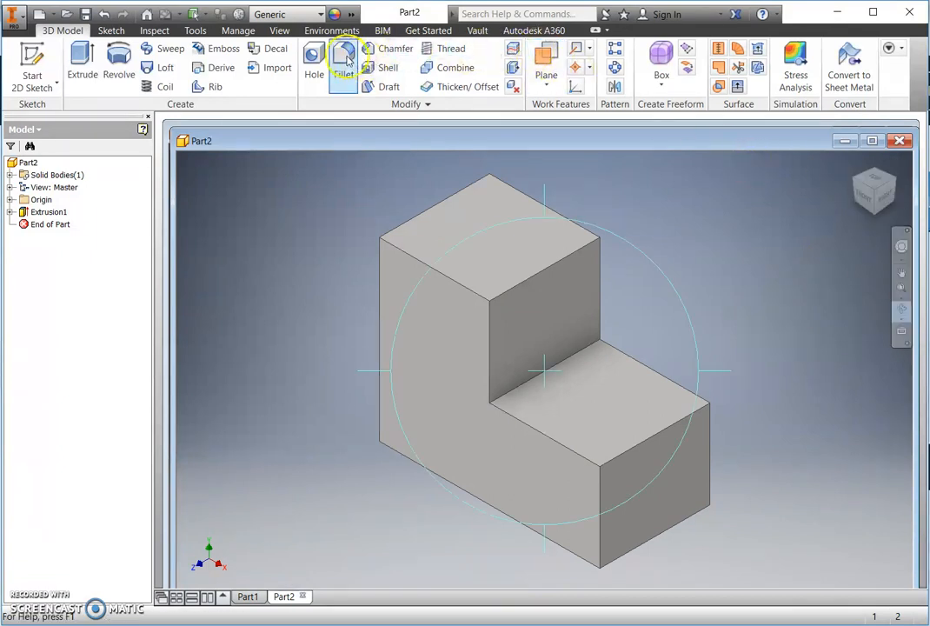
# Step: Round the upper step's top front edge with a 20 mm fillet
pyautogui.click(344, 65)
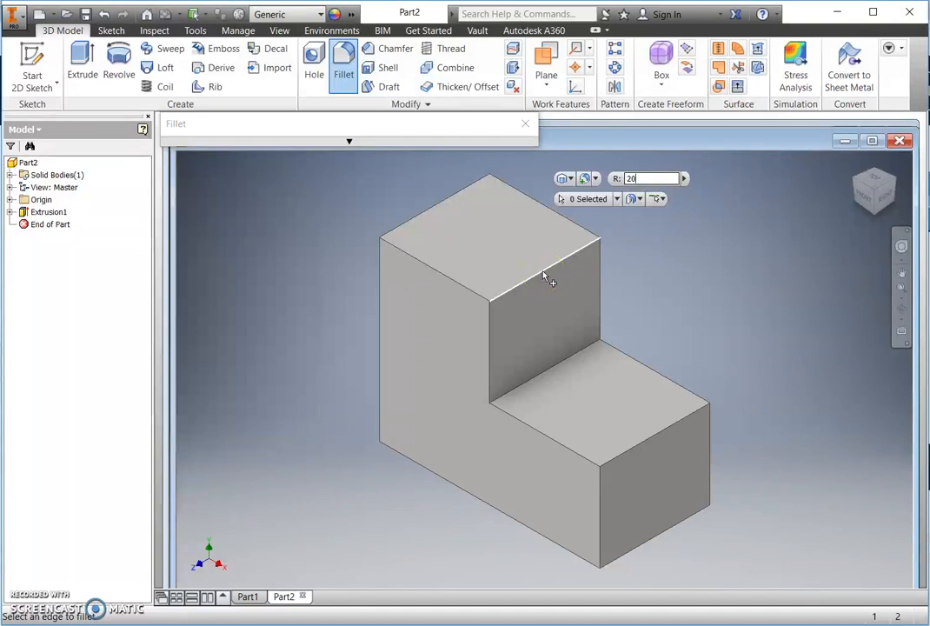
pyautogui.click(543, 268)
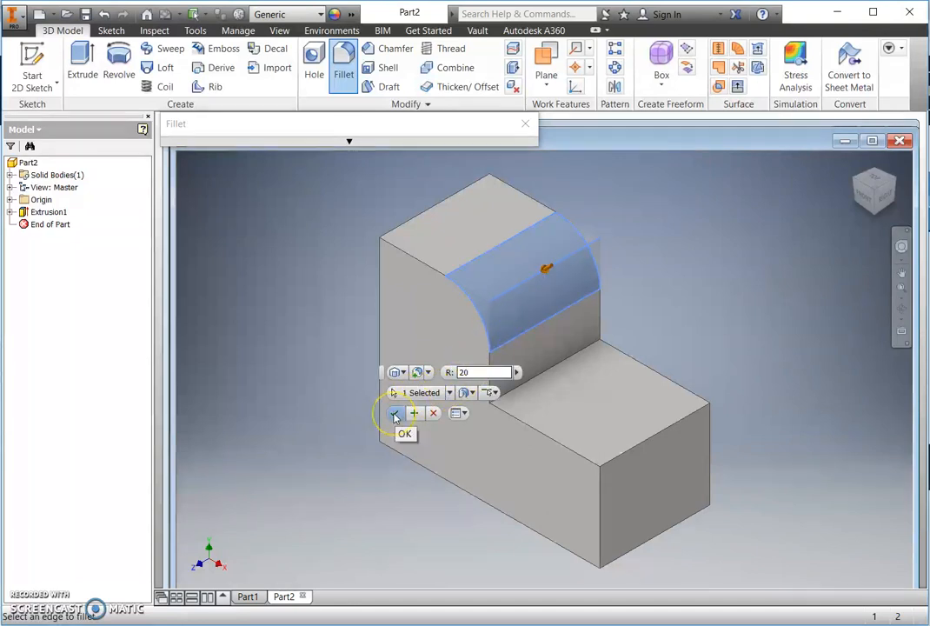
pyautogui.click(405, 434)
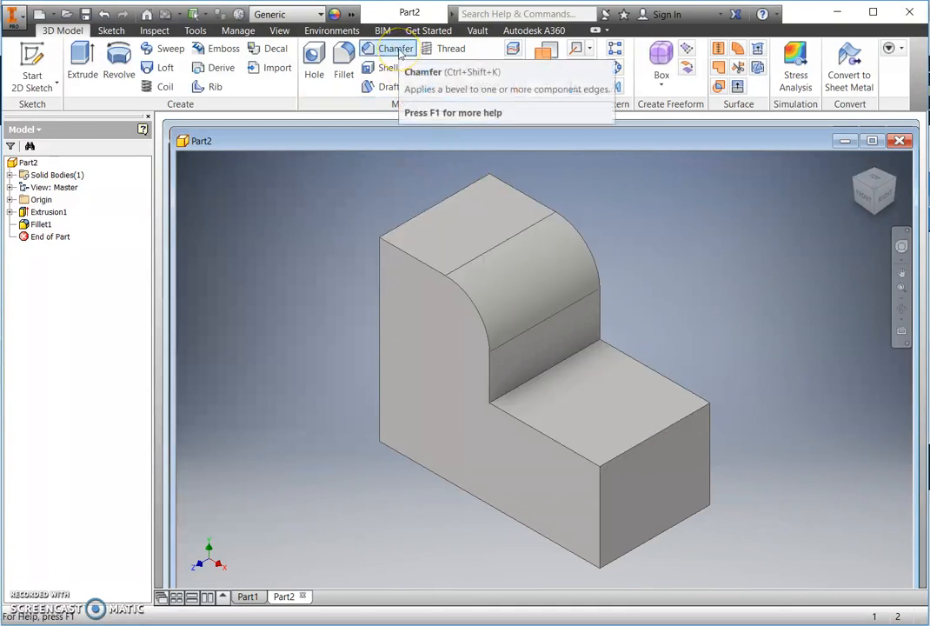
# Step: Bevel the lower step's top front edge with a 20 mm chamfer
pyautogui.click(395, 49)
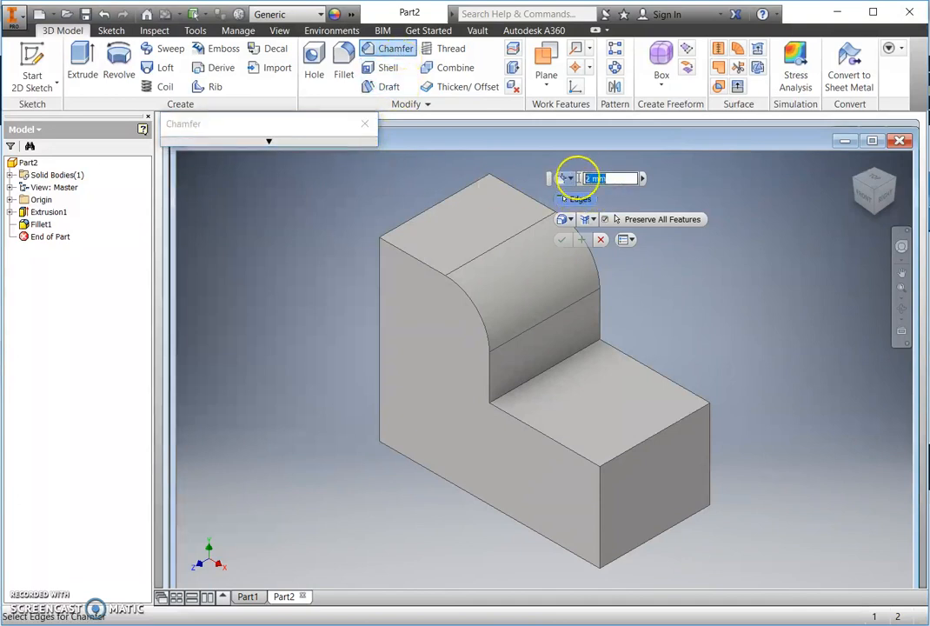
pyautogui.write('20')
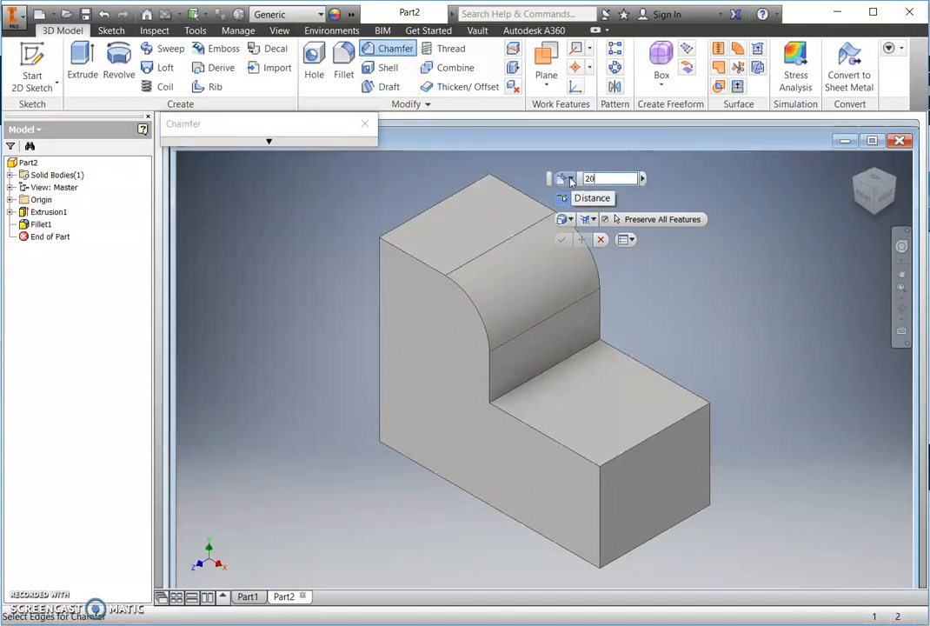
pyautogui.click(653, 439)
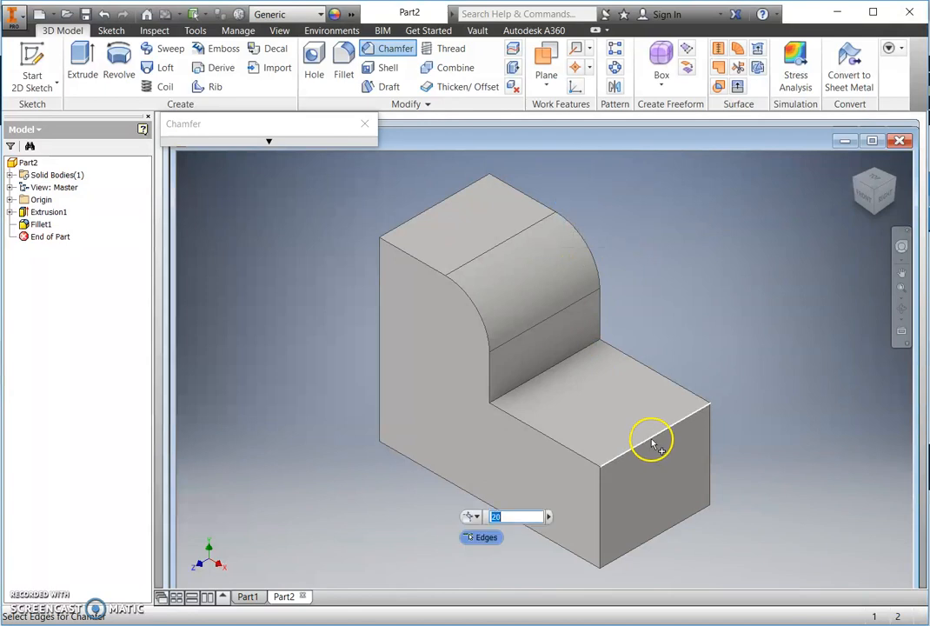
pyautogui.click(632, 447)
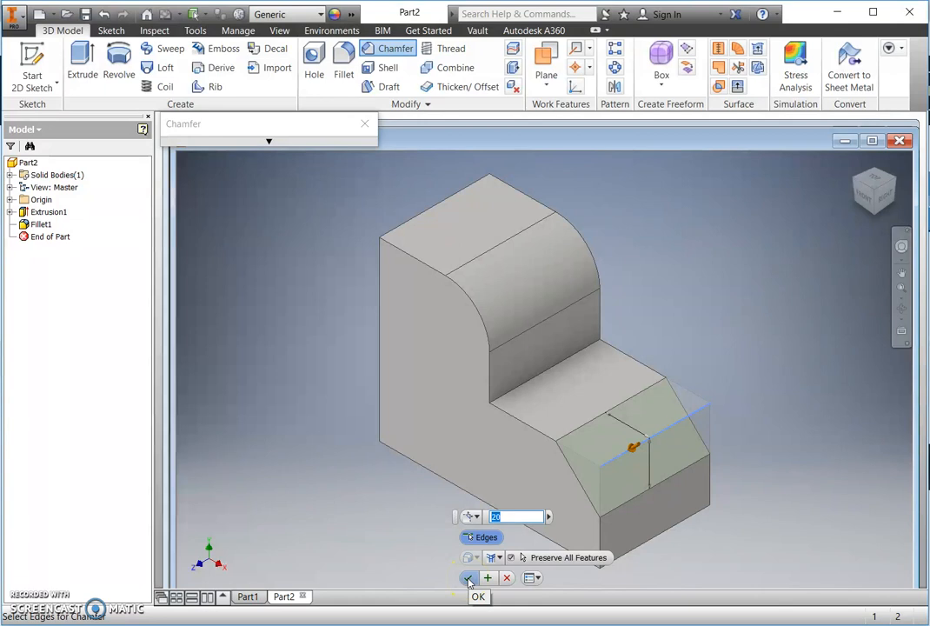
pyautogui.click(468, 578)
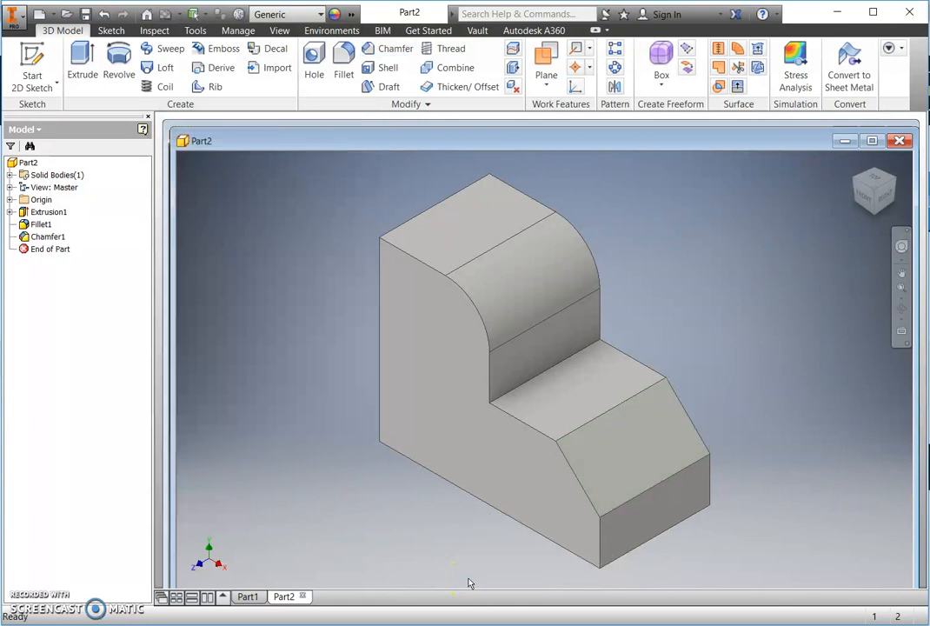